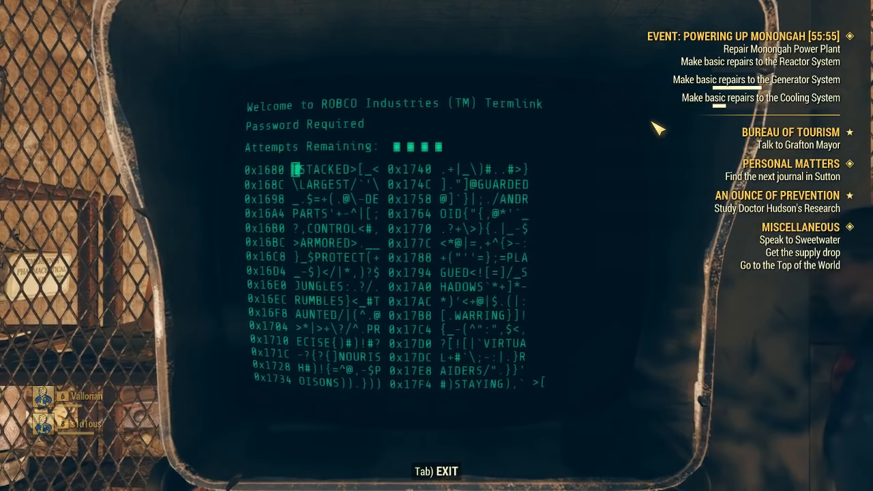
pyautogui.moveTo(682, 129)
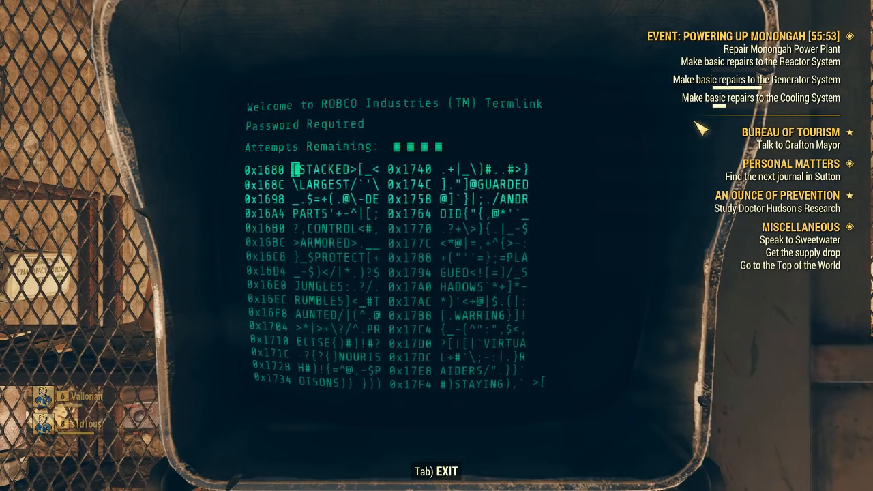
pyautogui.moveTo(546, 149)
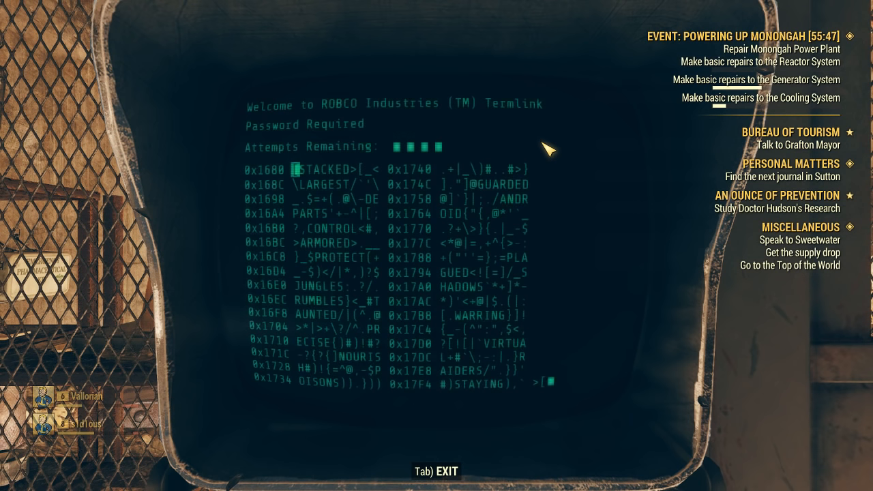
# Submit CONTROL as the password guess; denied with likeness 1, three attempts left.
pyautogui.click(315, 168)
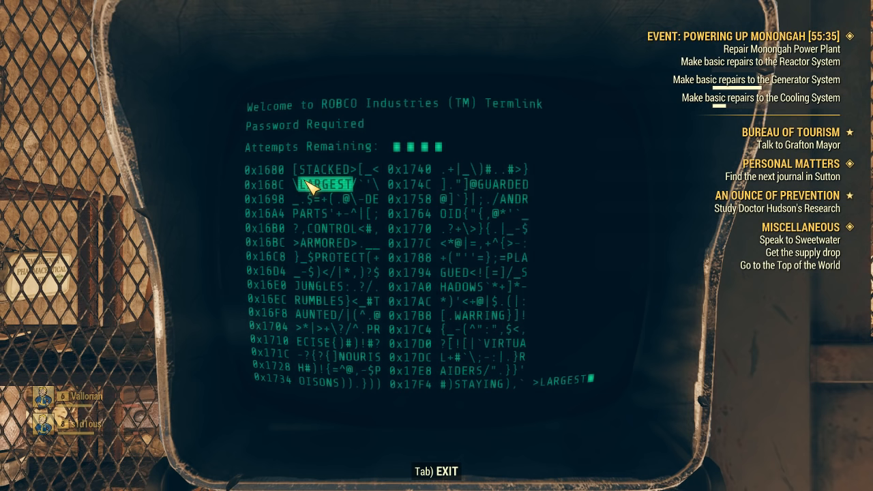
pyautogui.moveTo(307, 215)
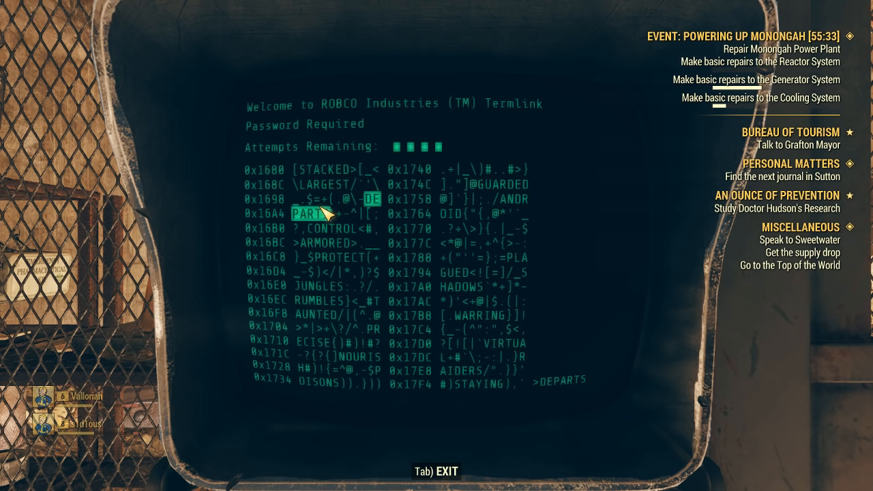
pyautogui.moveTo(326, 183)
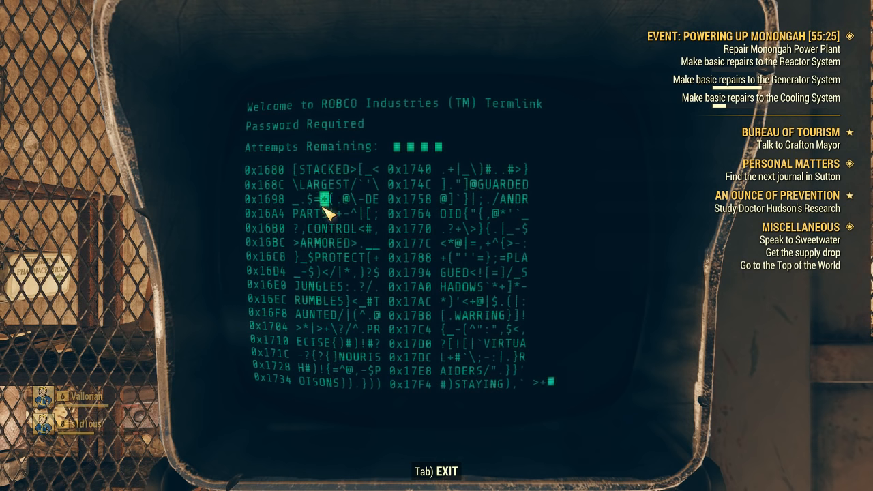
pyautogui.click(333, 229)
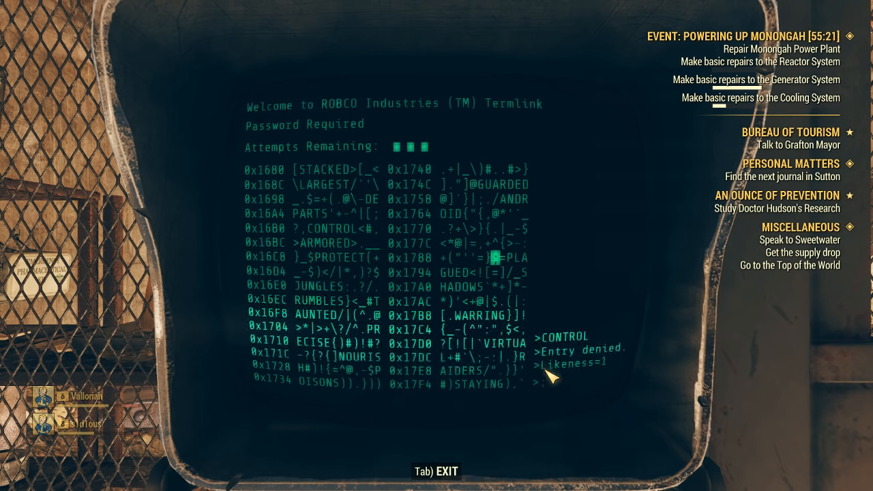
pyautogui.click(491, 336)
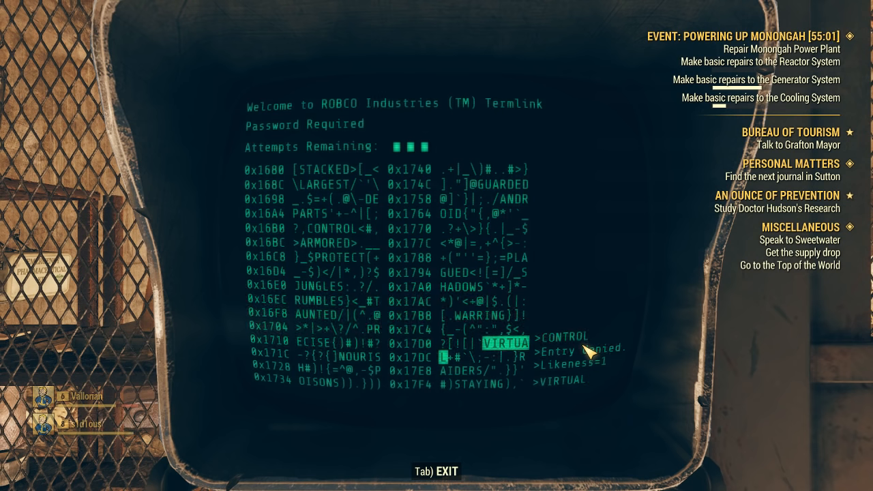
pyautogui.moveTo(570, 311)
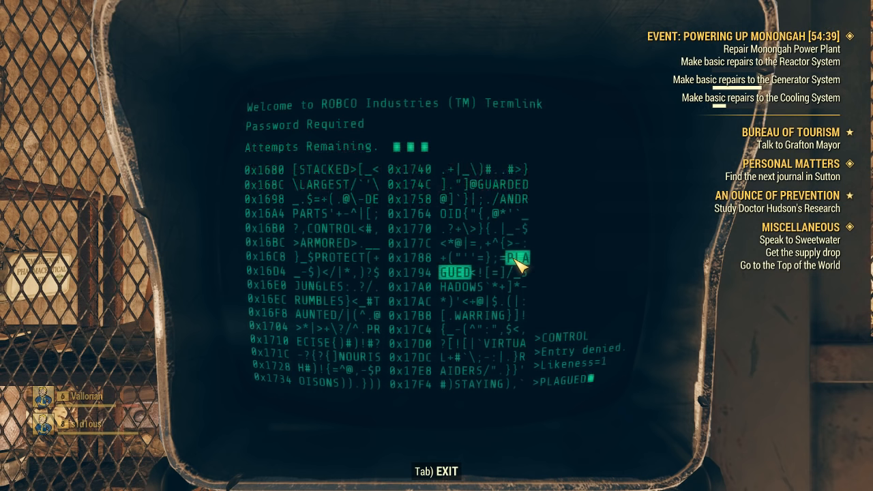
pyautogui.moveTo(453, 282)
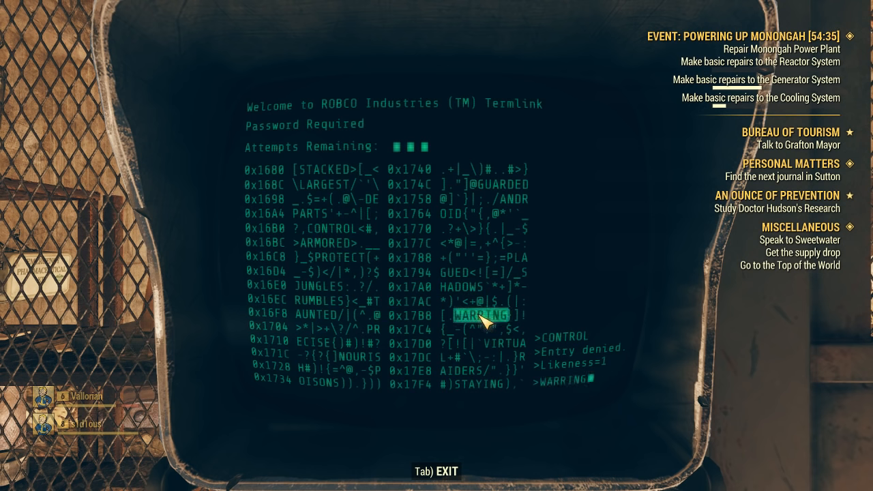
pyautogui.moveTo(490, 336)
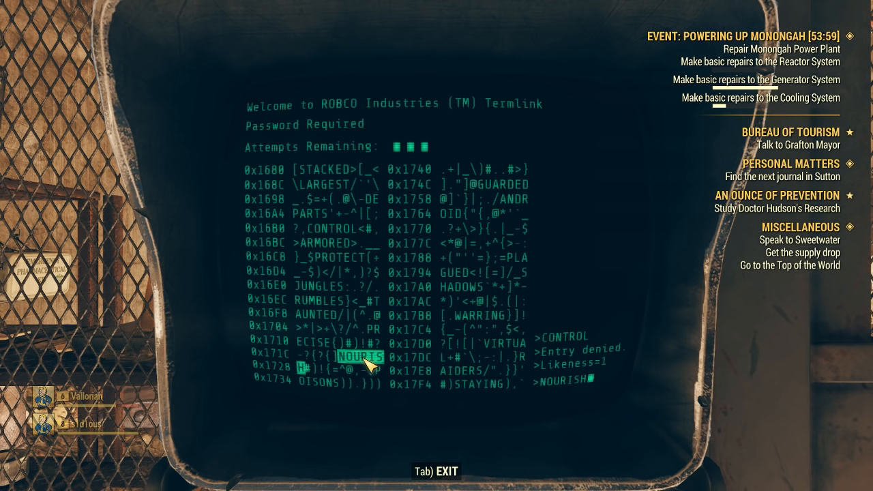
pyautogui.moveTo(368, 365)
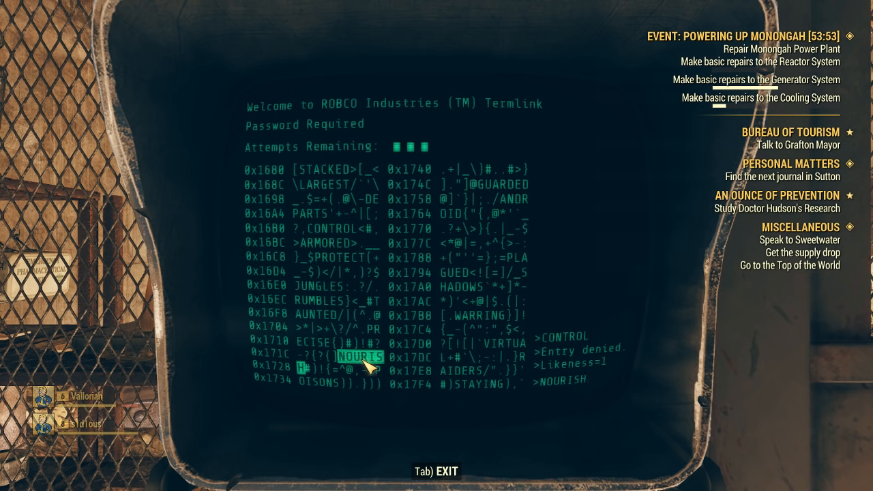
# Submit NOURISH (denied, likeness 0) and remove a dud word via a bracket pair.
pyautogui.click(361, 356)
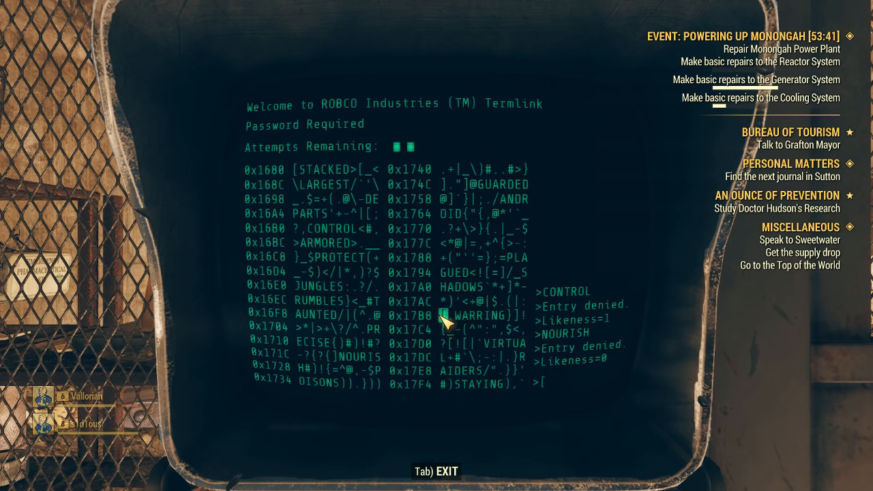
pyautogui.click(498, 272)
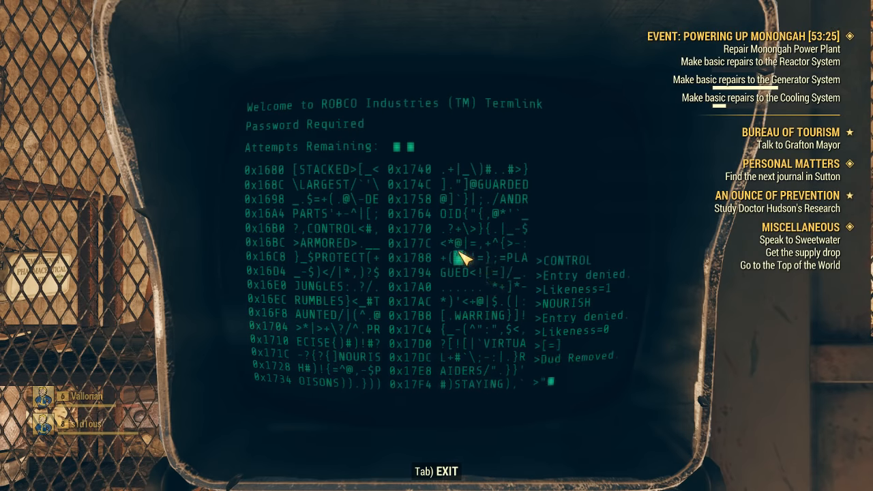
pyautogui.moveTo(467, 242)
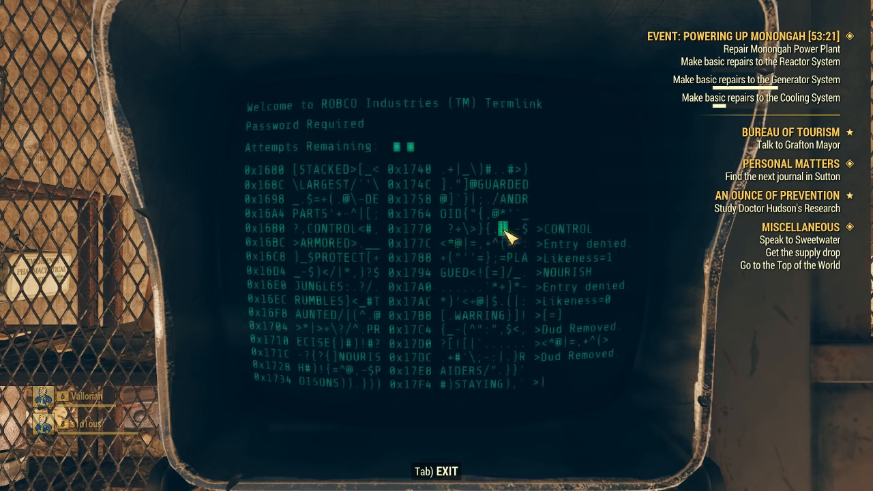
pyautogui.moveTo(421, 169)
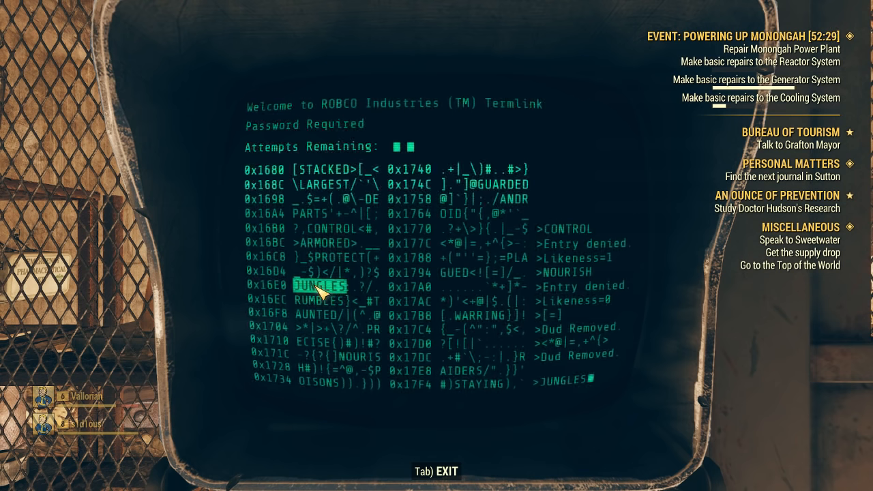
# Submit JUNGLES (denied, likeness 1) and exit the terminal with one attempt left.
pyautogui.click(317, 285)
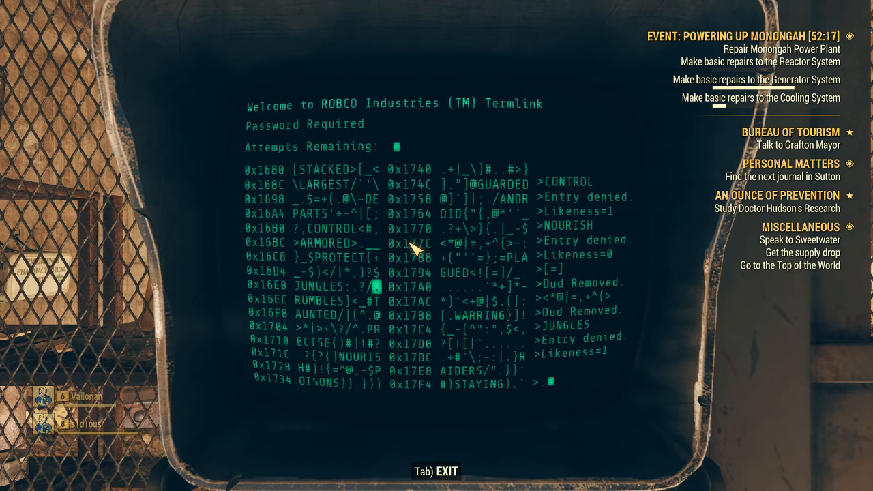
pyautogui.press('Tab')
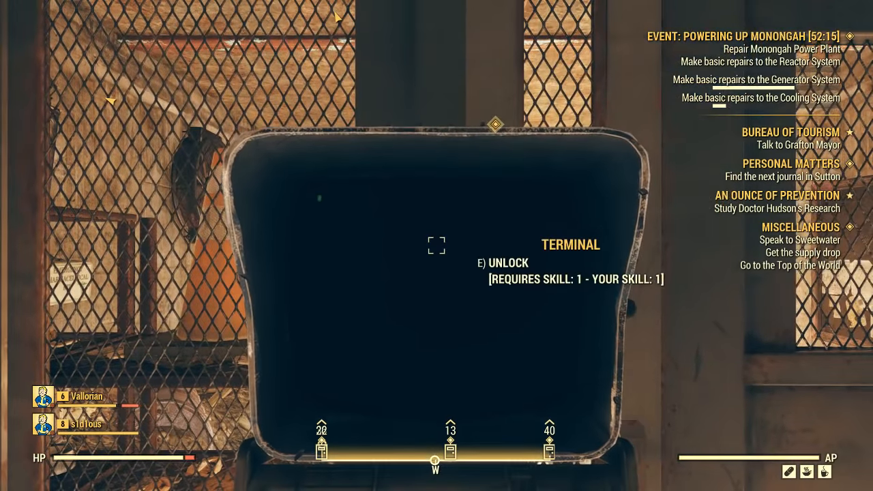
# Re-access the terminal to restart the hack with four fresh attempts.
pyautogui.press('e')
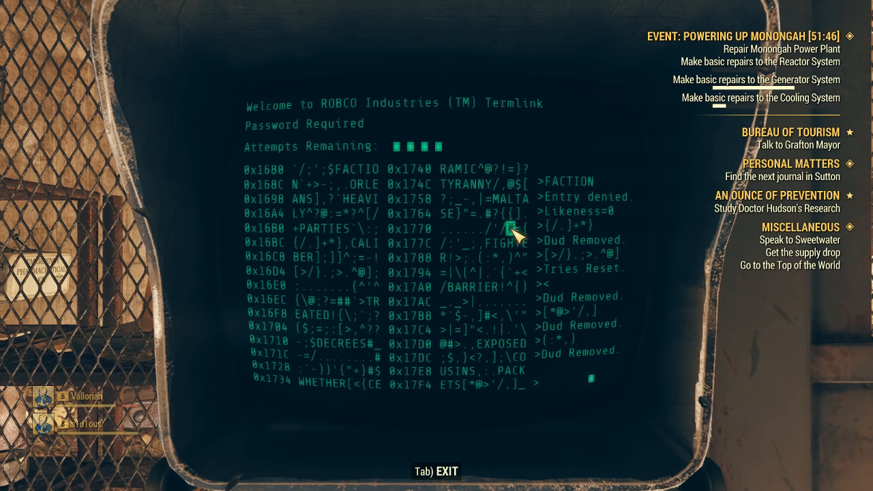
pyautogui.moveTo(464, 181)
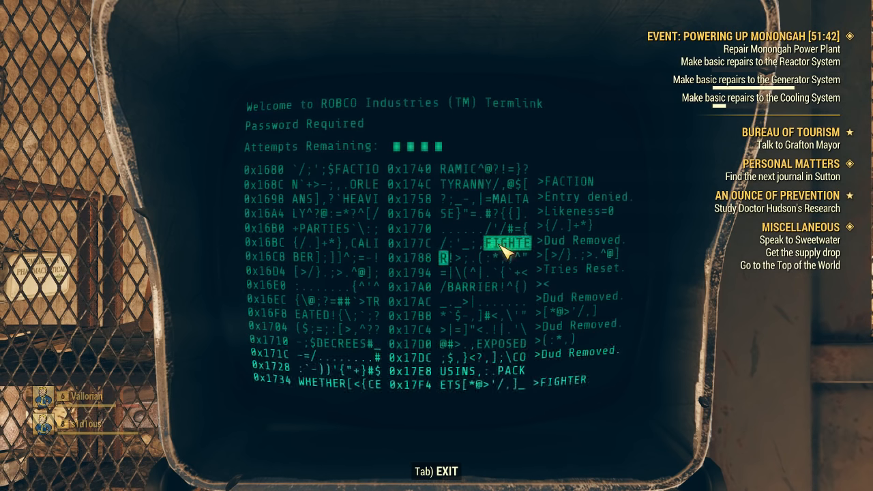
pyautogui.moveTo(469, 183)
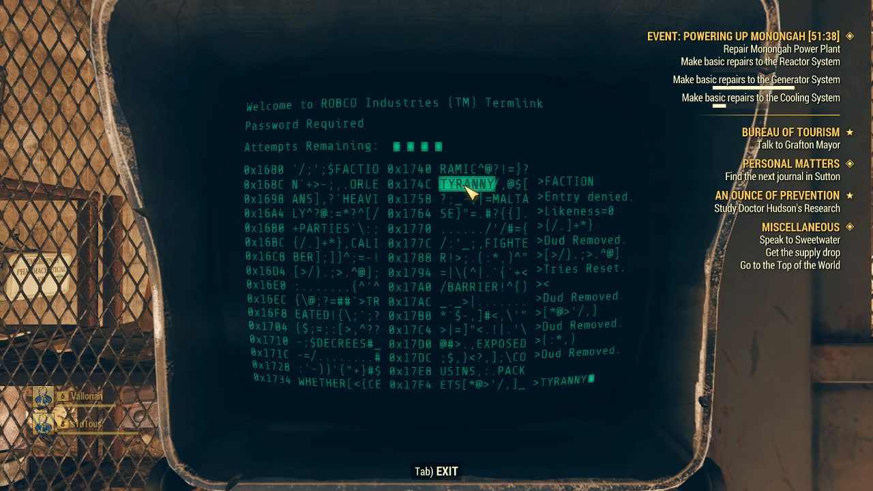
pyautogui.moveTo(463, 183)
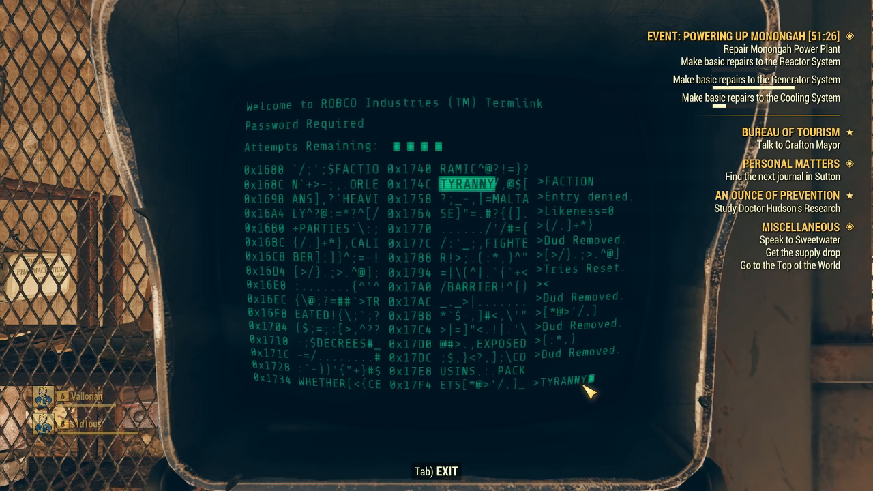
pyautogui.moveTo(457, 169)
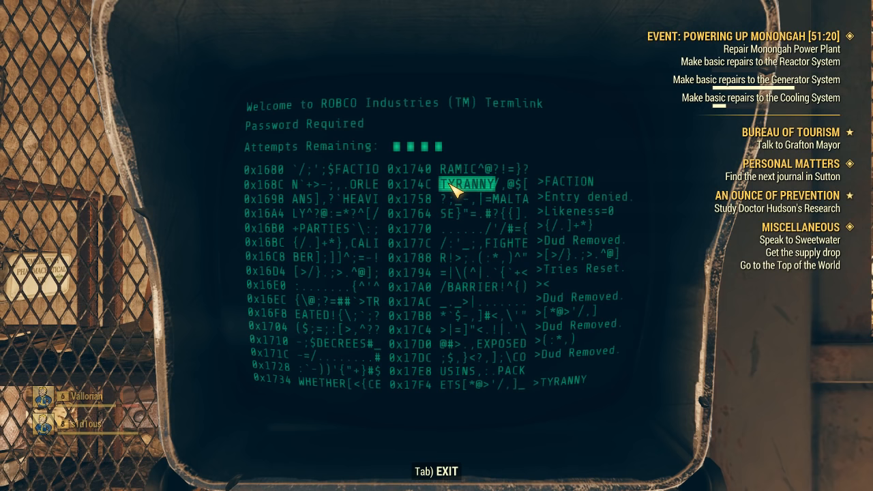
# Unlock the terminal with TYRANNY and select Security Door Control, Open Door.
pyautogui.click(466, 182)
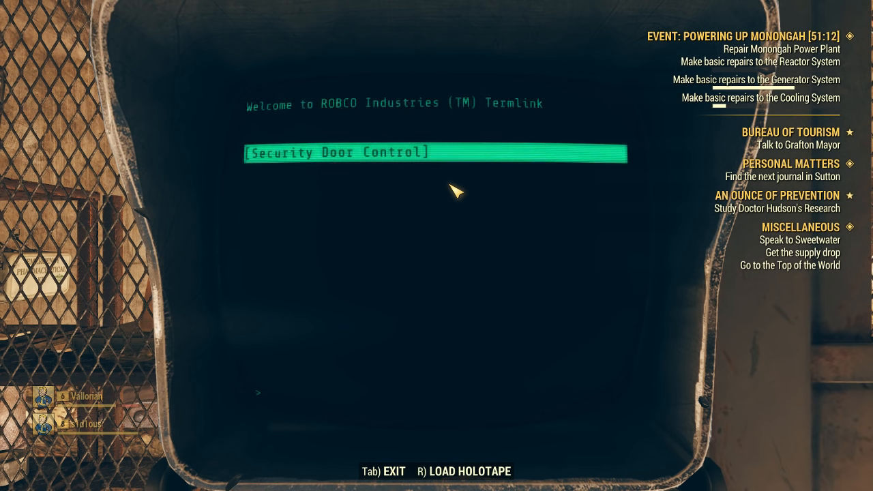
pyautogui.click(435, 153)
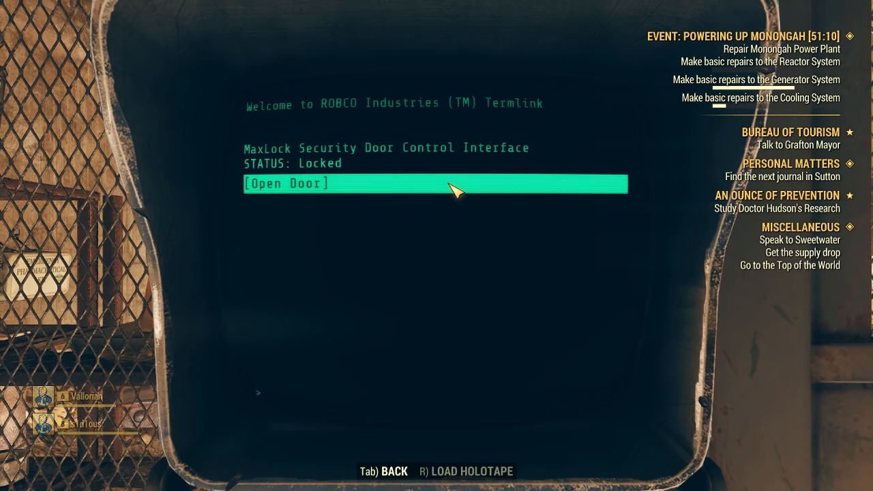
pyautogui.click(436, 183)
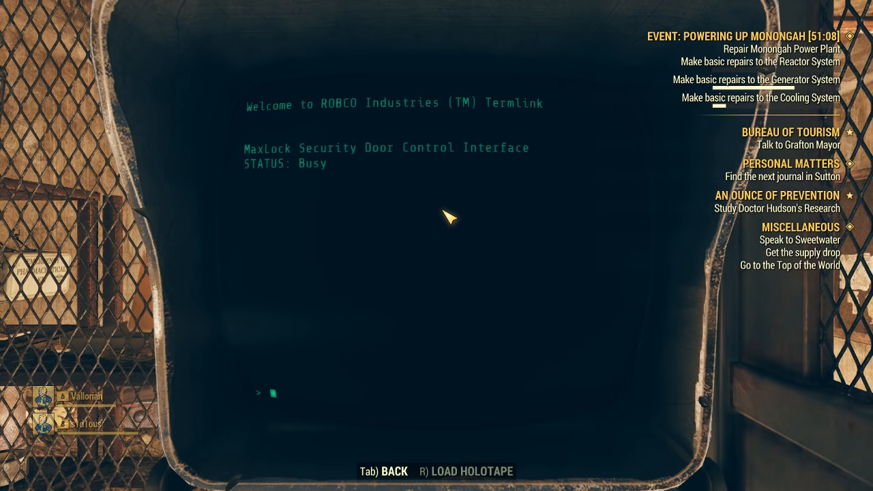
# Exit the terminal and step forward to watch the security door open.
pyautogui.press('tab')
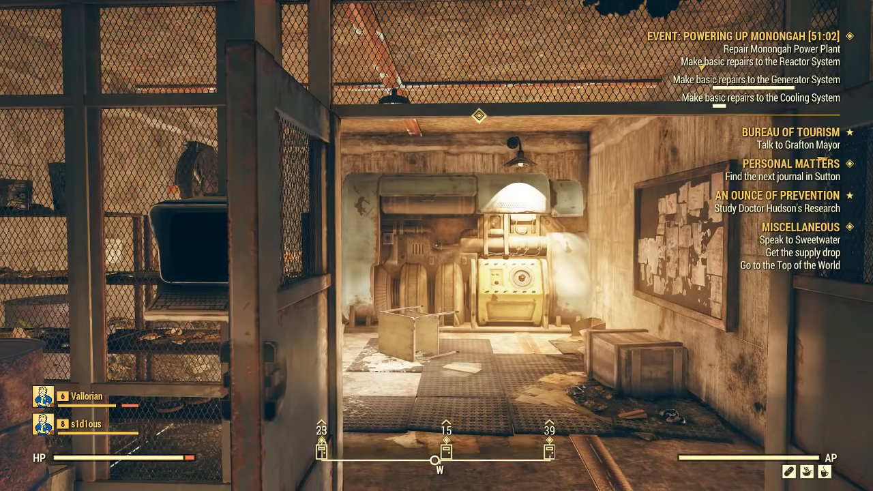
pyautogui.press('W')
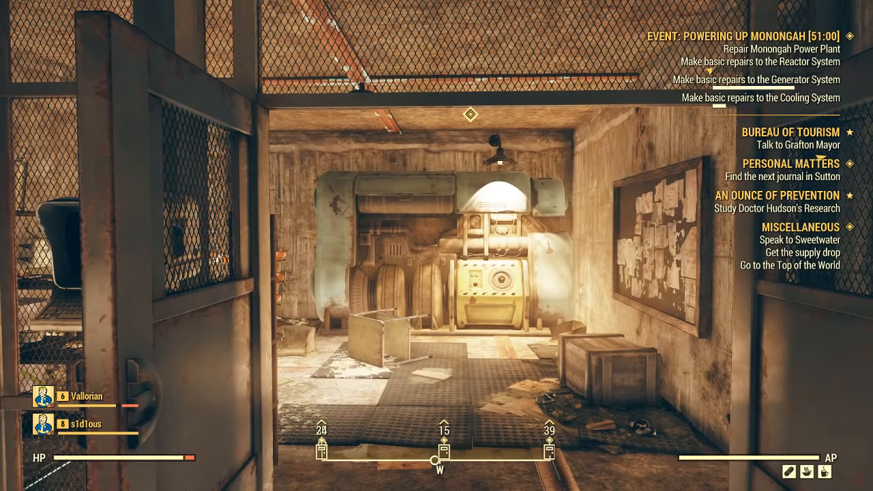